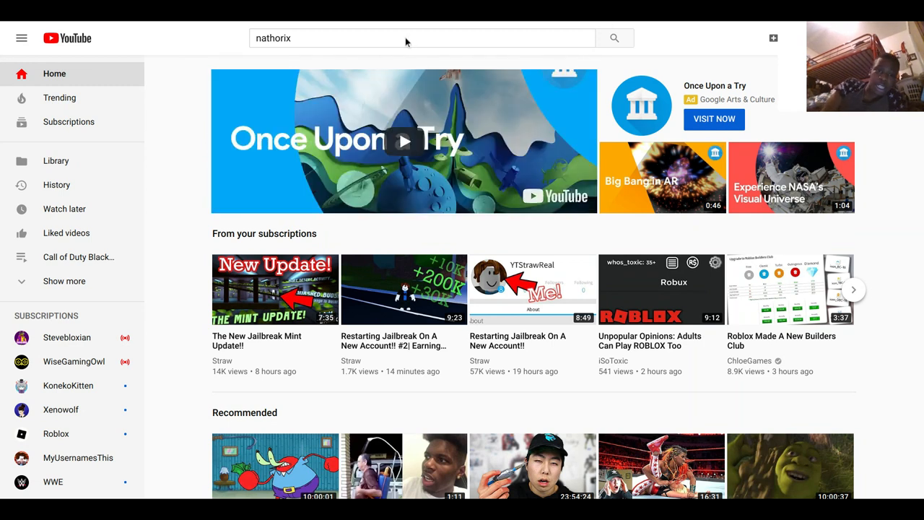
{"action": "mouse_move", "coordinate": [353, 65]}
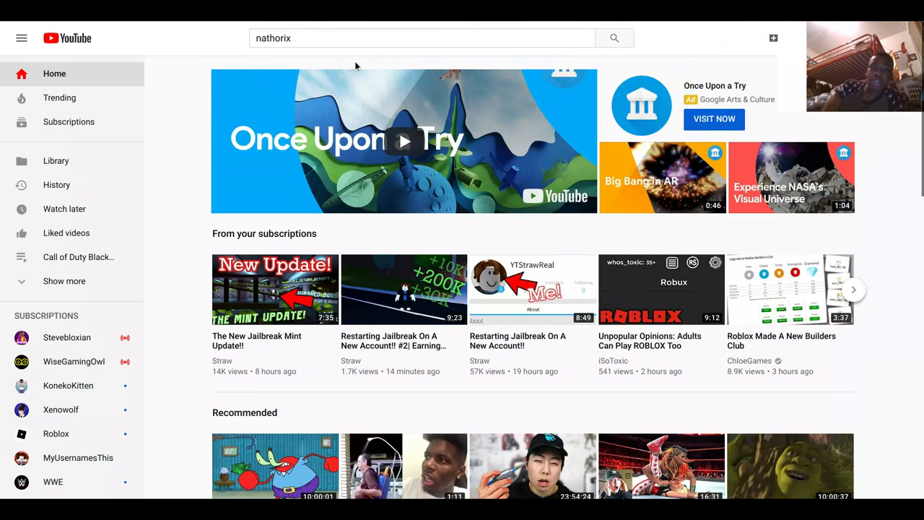
Run the YouTube search for "nathorix" so the verified Nathorix channel tops the results.
{"action": "left_click", "coordinate": [422, 38]}
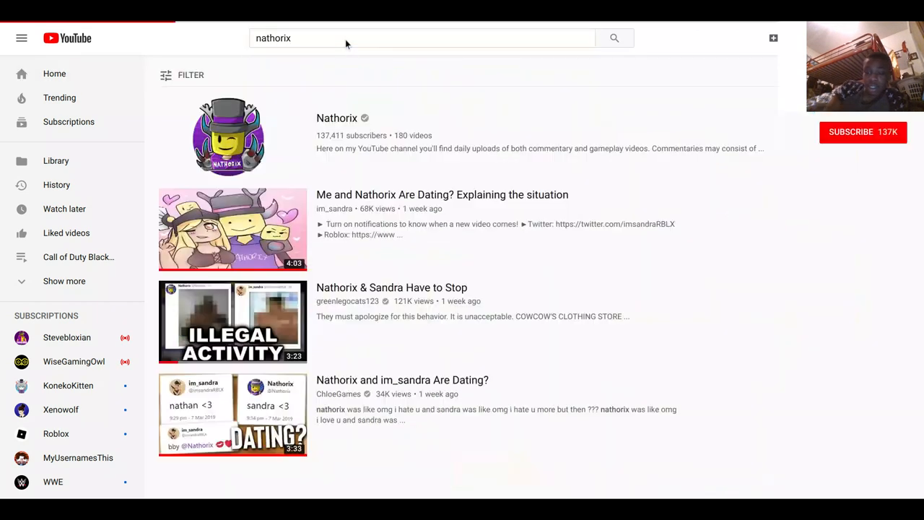
Go to the Nathorix channel's Videos tab, which reports no videos, and return to the search box.
{"action": "scroll", "scroll_direction": "down", "scroll_amount": 3}
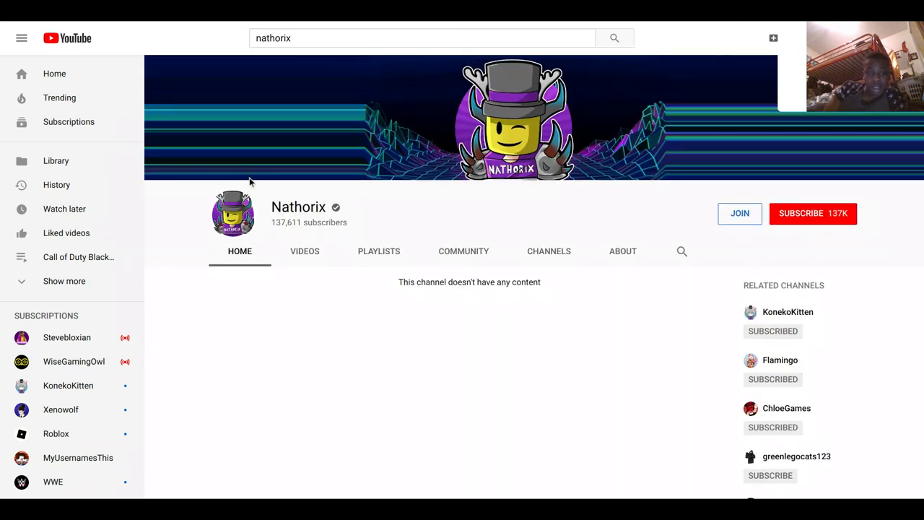
{"action": "mouse_move", "coordinate": [278, 224]}
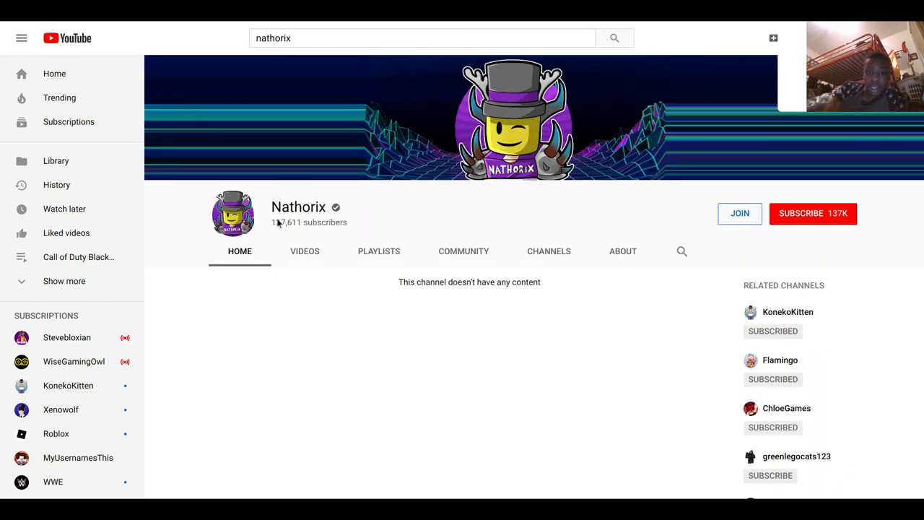
{"action": "mouse_move", "coordinate": [397, 276]}
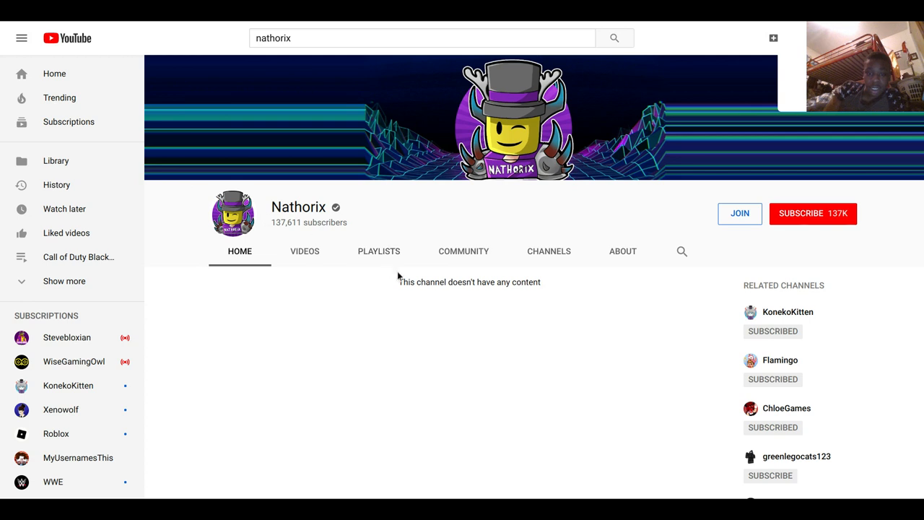
{"action": "mouse_move", "coordinate": [451, 288]}
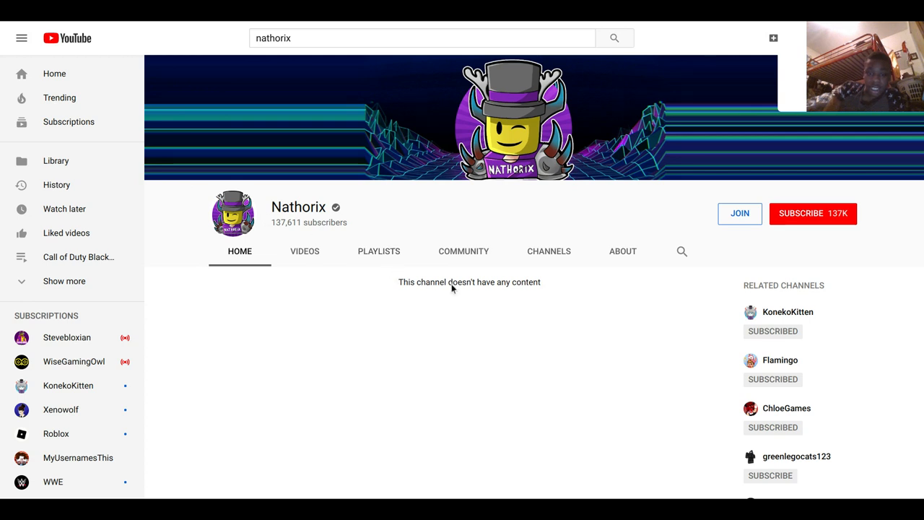
{"action": "mouse_move", "coordinate": [395, 283]}
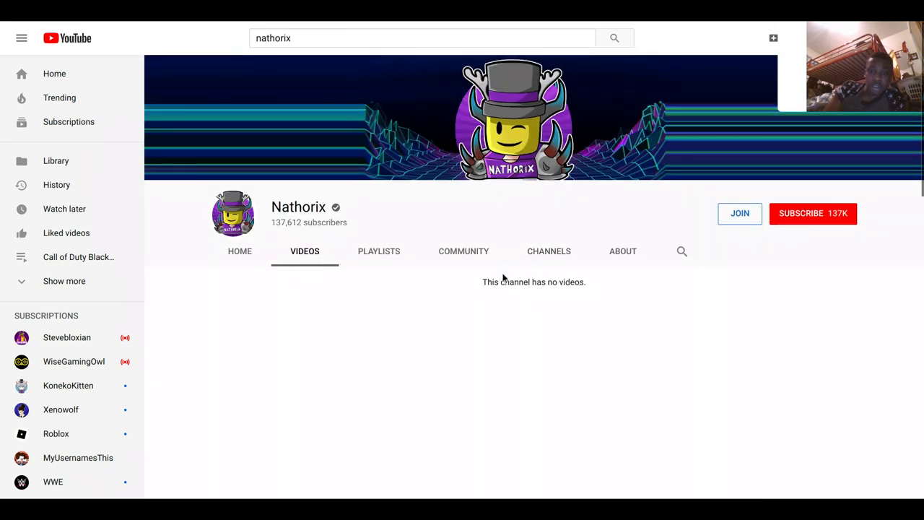
{"action": "mouse_move", "coordinate": [462, 273]}
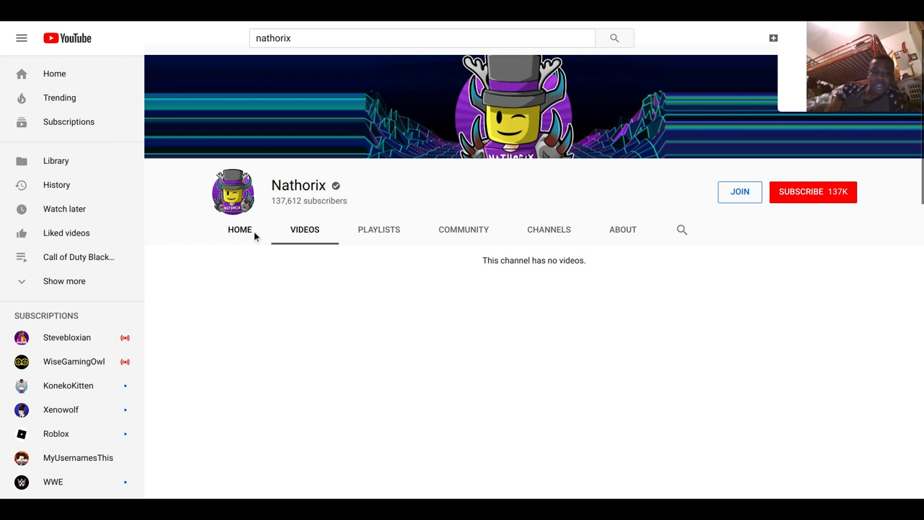
{"action": "scroll", "scroll_direction": "down", "scroll_amount": 3}
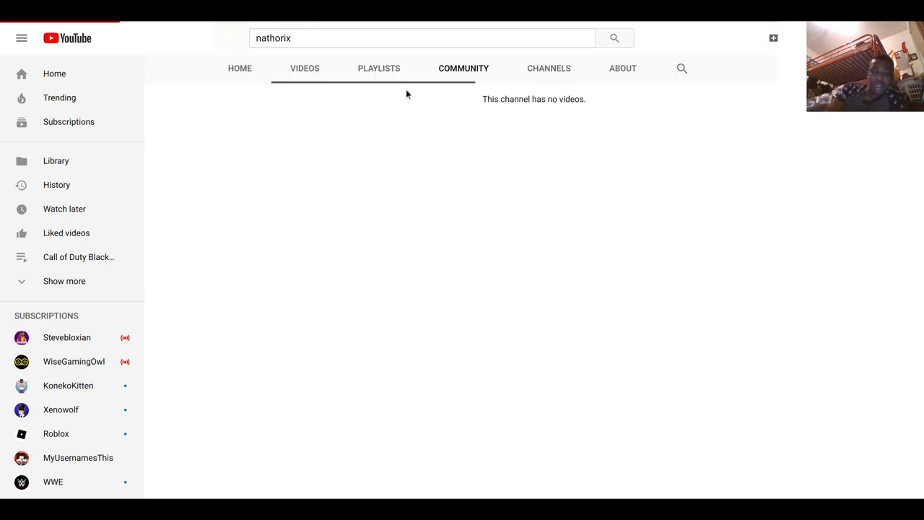
{"action": "left_click", "coordinate": [304, 68]}
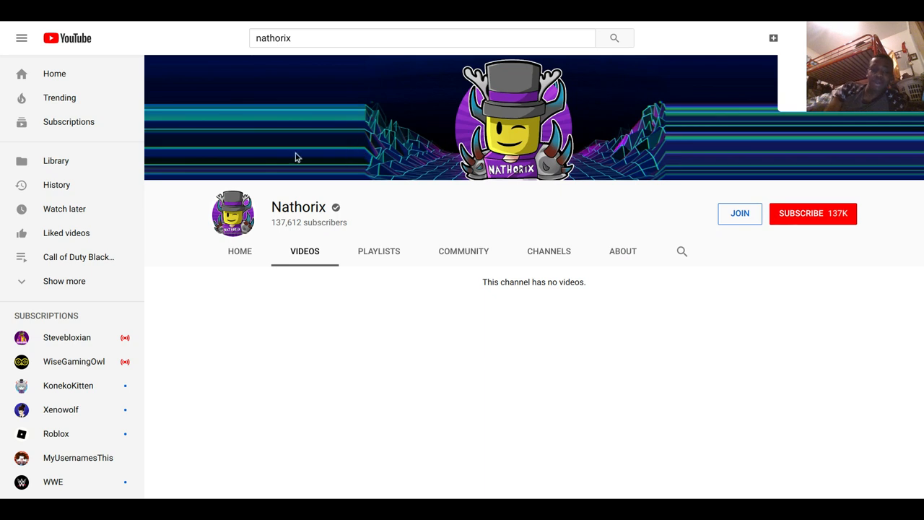
{"action": "mouse_move", "coordinate": [280, 151]}
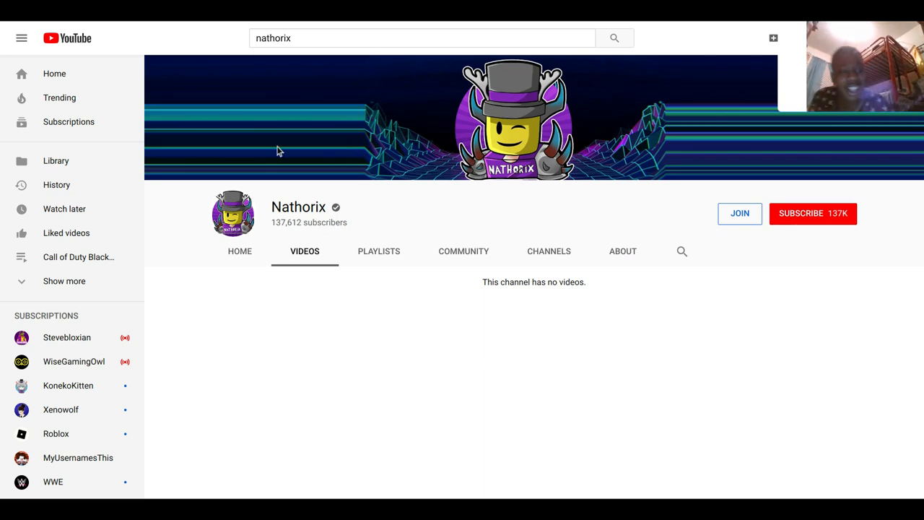
{"action": "mouse_move", "coordinate": [378, 59]}
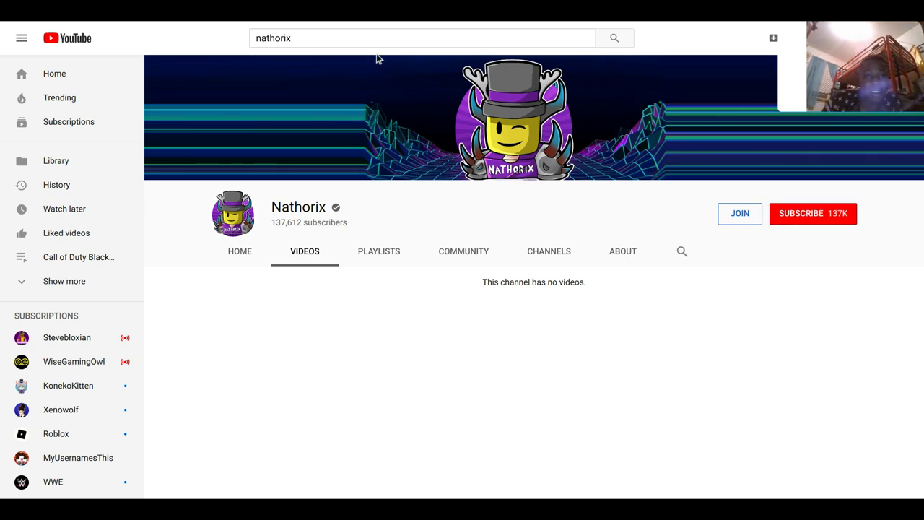
{"action": "left_click", "coordinate": [421, 37]}
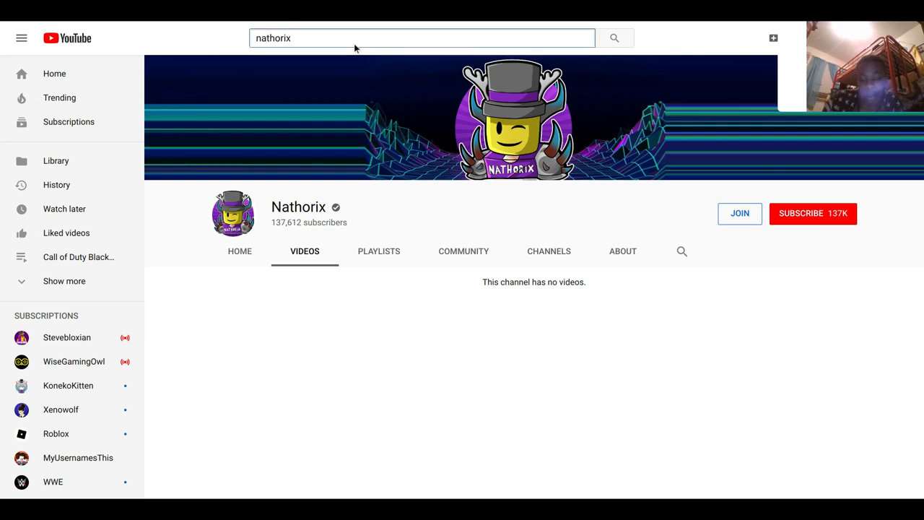
Extend the query to "nathorix quits youtube" and get results led by "Nathorix QUITTING Youtube?".
{"action": "left_click", "coordinate": [613, 37]}
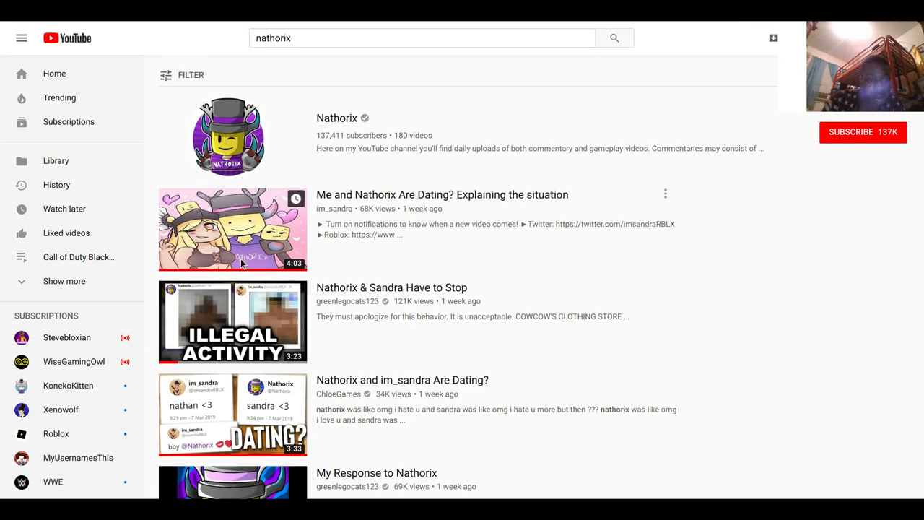
{"action": "scroll", "scroll_direction": "down", "scroll_amount": 3}
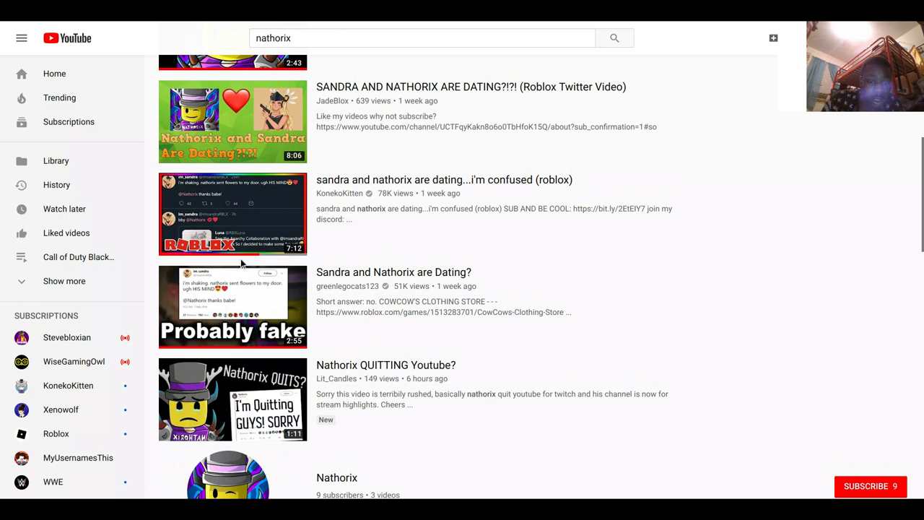
{"action": "type", "text": "q"}
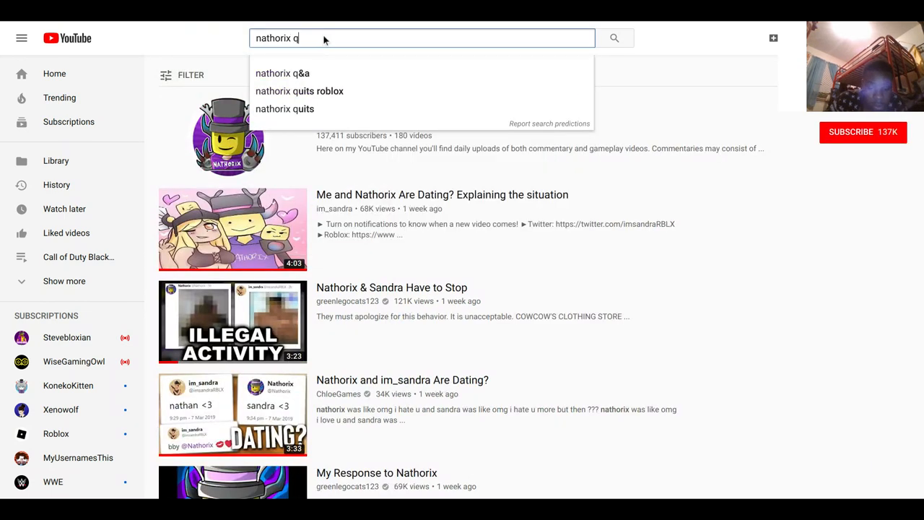
{"action": "type", "text": "uits youtube"}
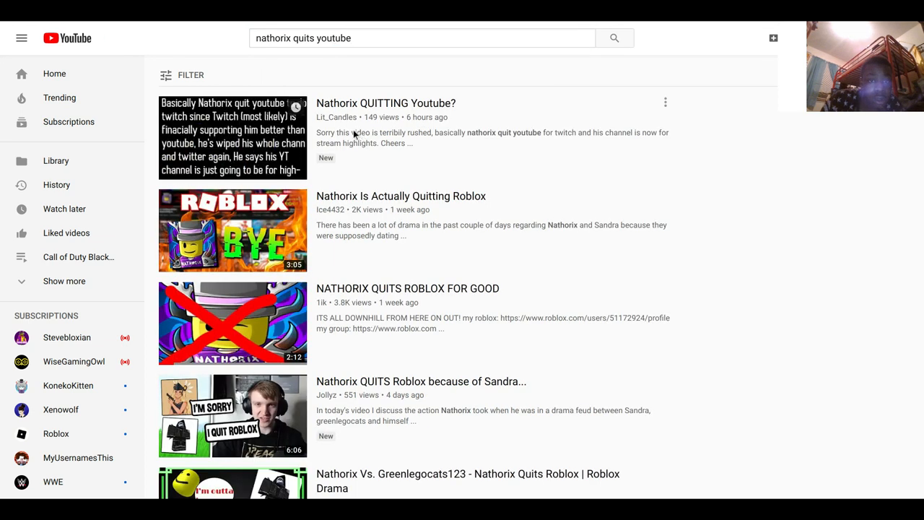
{"action": "mouse_move", "coordinate": [295, 64]}
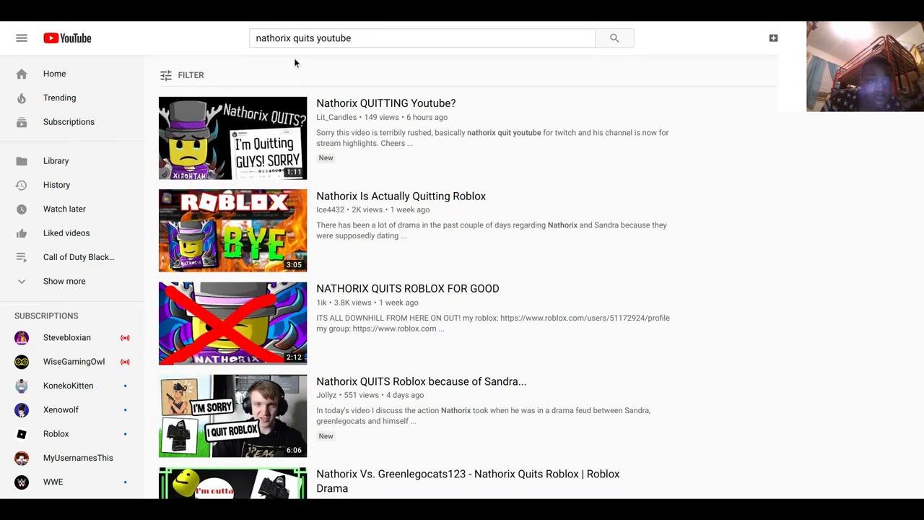
{"action": "mouse_move", "coordinate": [335, 43]}
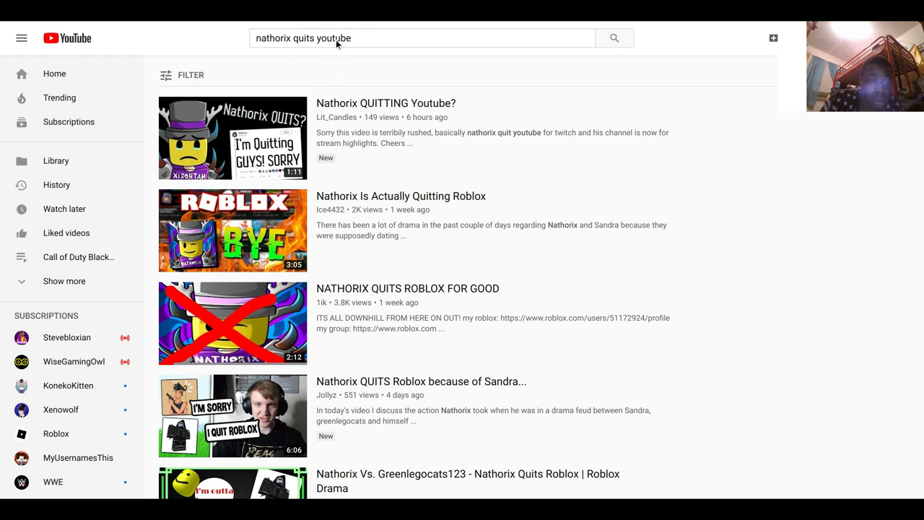
{"action": "mouse_move", "coordinate": [339, 107]}
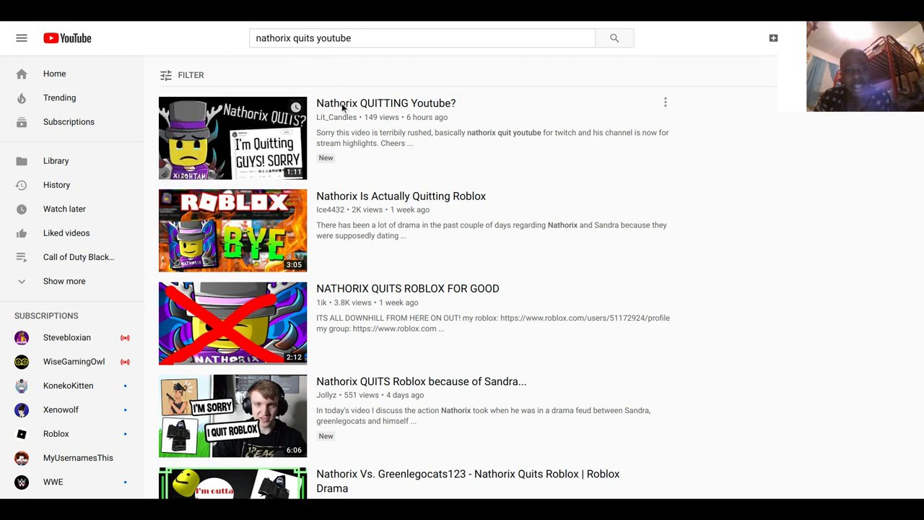
{"action": "mouse_move", "coordinate": [233, 138]}
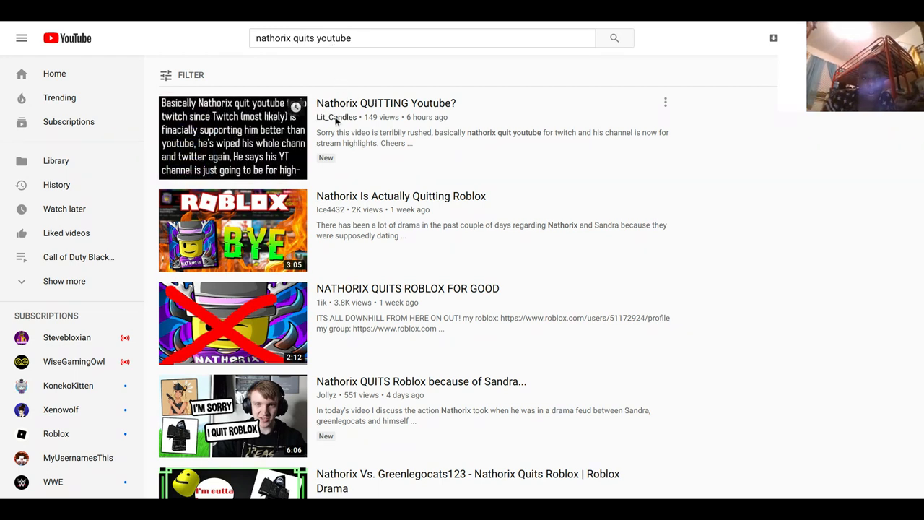
Visit Lit_Candles' channel and start the "Nathorix QUITTING Youtube?" video from its Uploads.
{"action": "left_click", "coordinate": [335, 116]}
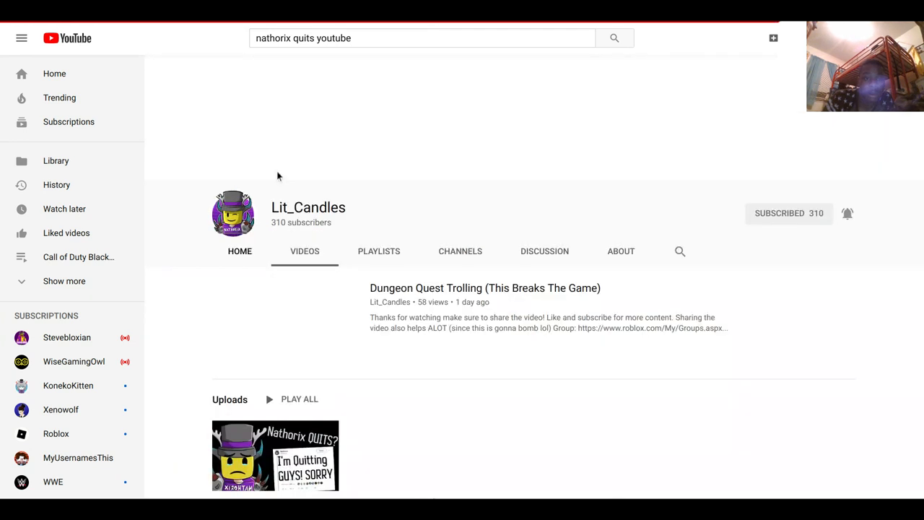
{"action": "scroll", "scroll_direction": "up", "scroll_amount": 3}
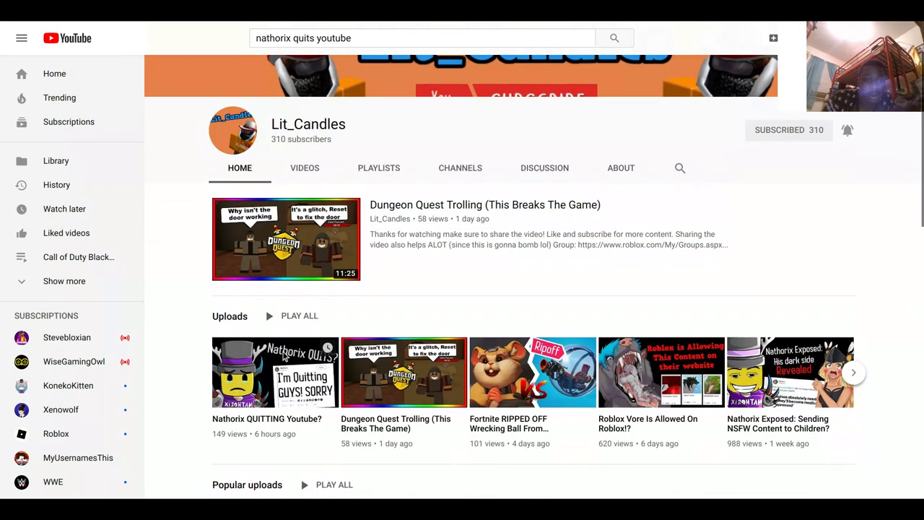
{"action": "left_click", "coordinate": [272, 372]}
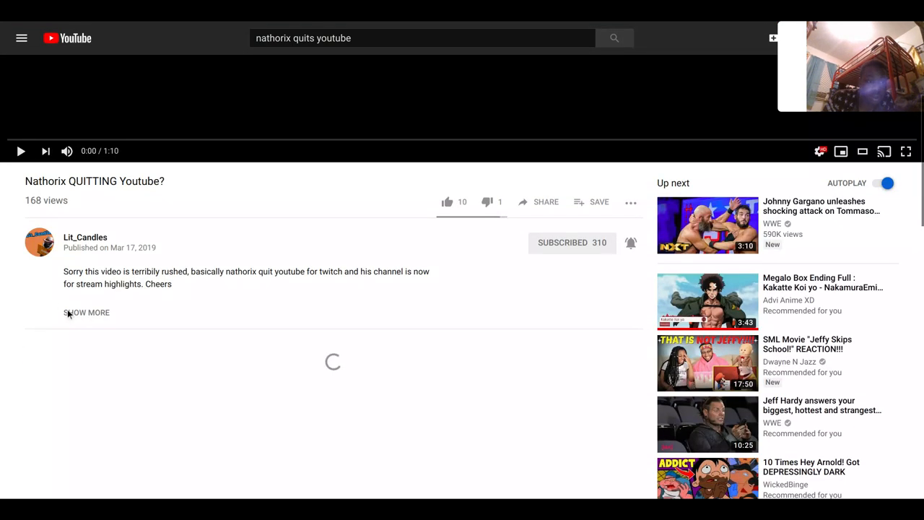
Expand the full video description to reveal Nathorix's Twitch link and the comments below.
{"action": "left_click", "coordinate": [87, 312]}
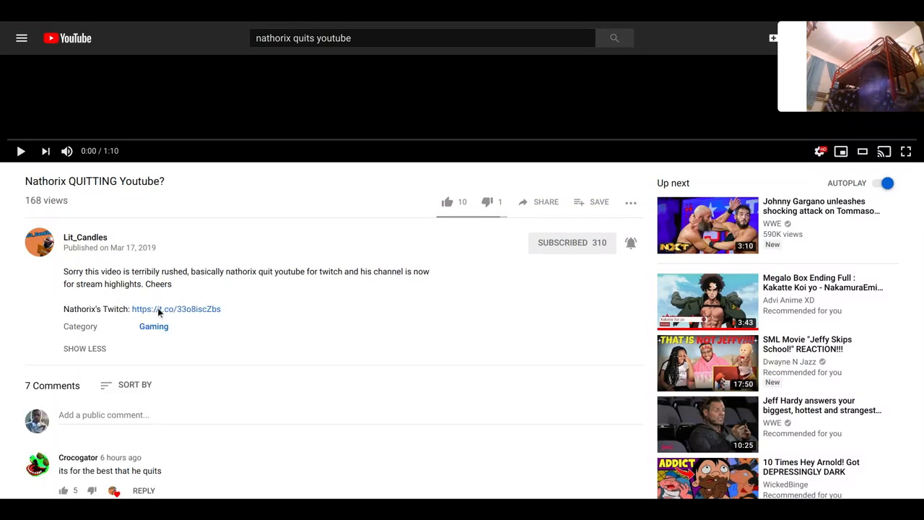
{"action": "mouse_move", "coordinate": [186, 309]}
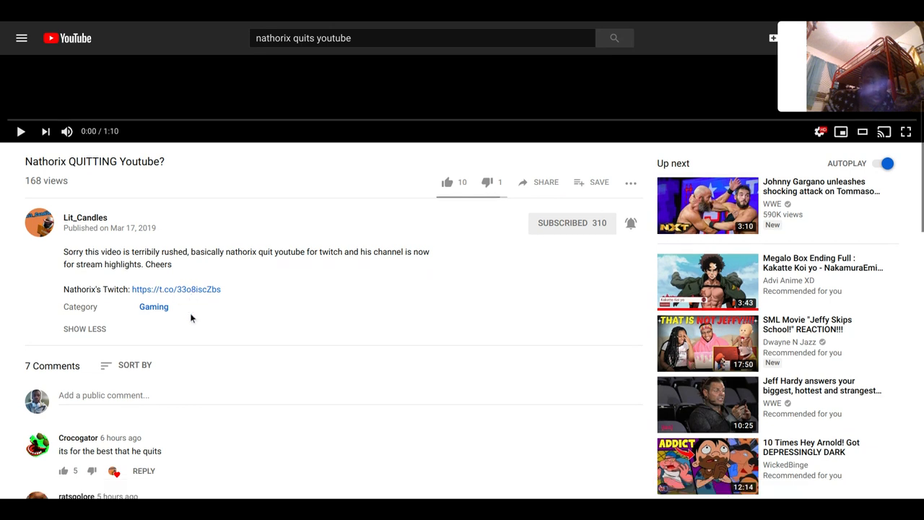
{"action": "scroll", "scroll_direction": "down", "scroll_amount": 3}
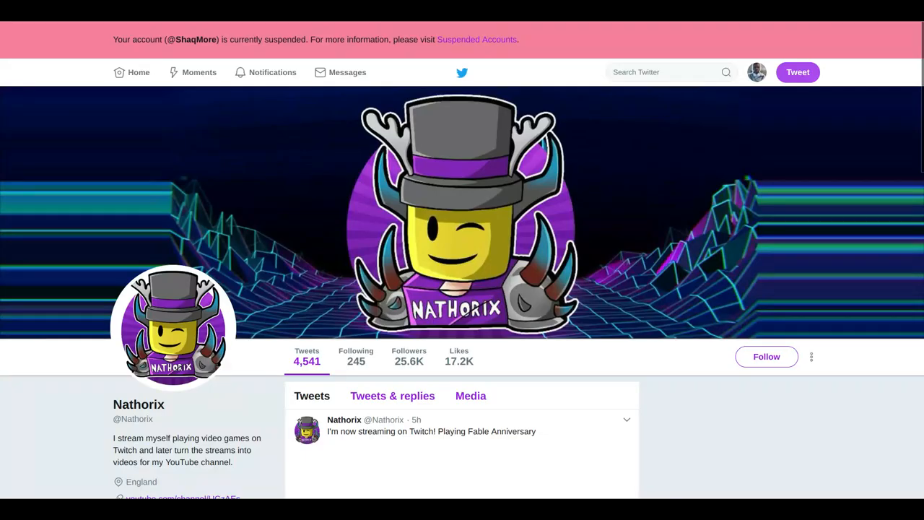
Scroll through Nathorix's Twitter tweets about Twitch streaming and turning streams into videos.
{"action": "scroll", "scroll_direction": "down", "scroll_amount": 3}
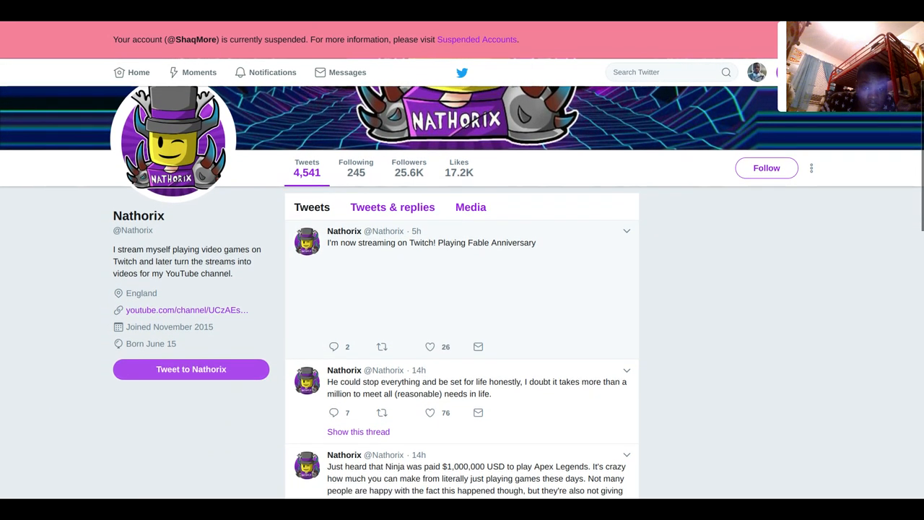
{"action": "scroll", "scroll_direction": "down", "scroll_amount": 3}
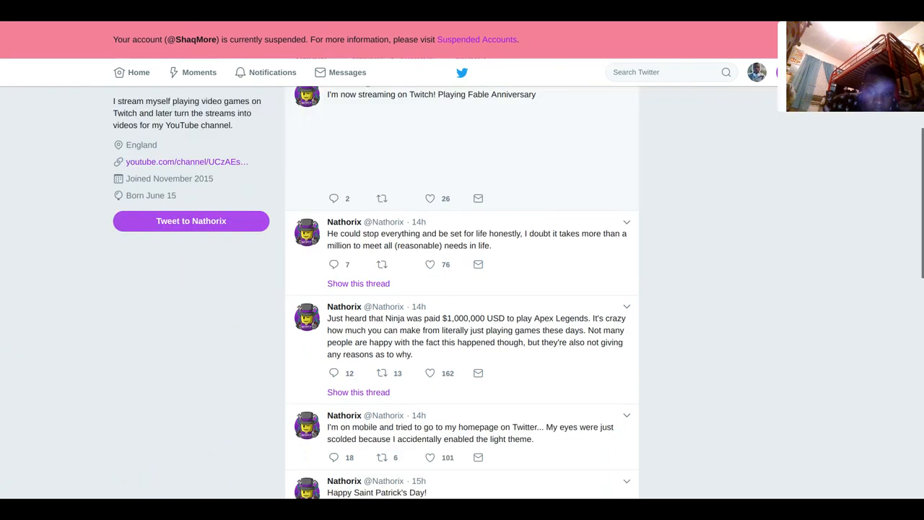
{"action": "scroll", "scroll_direction": "down", "scroll_amount": 3}
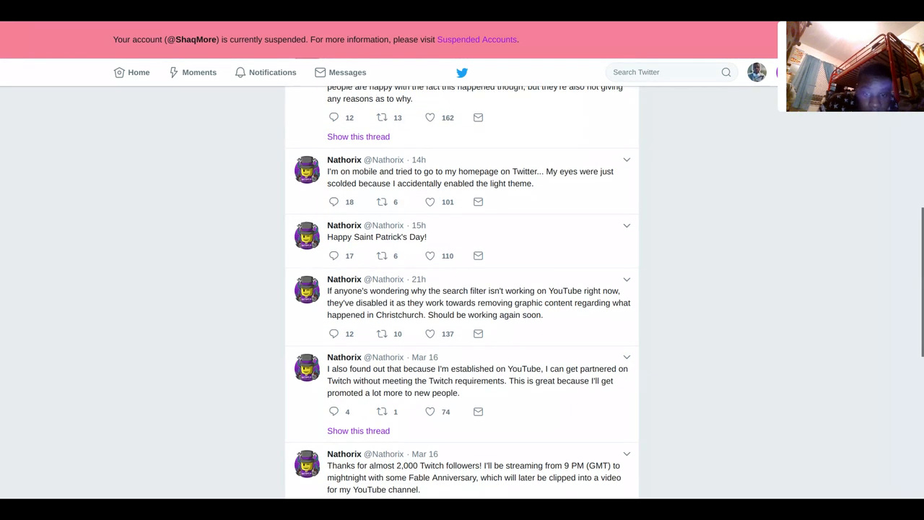
{"action": "scroll", "scroll_direction": "up", "scroll_amount": 3}
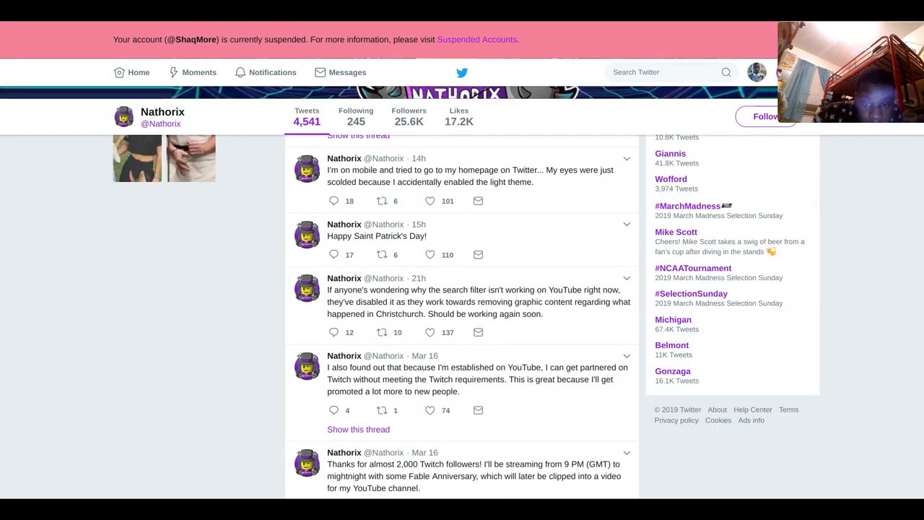
{"action": "scroll", "scroll_direction": "down", "scroll_amount": 3}
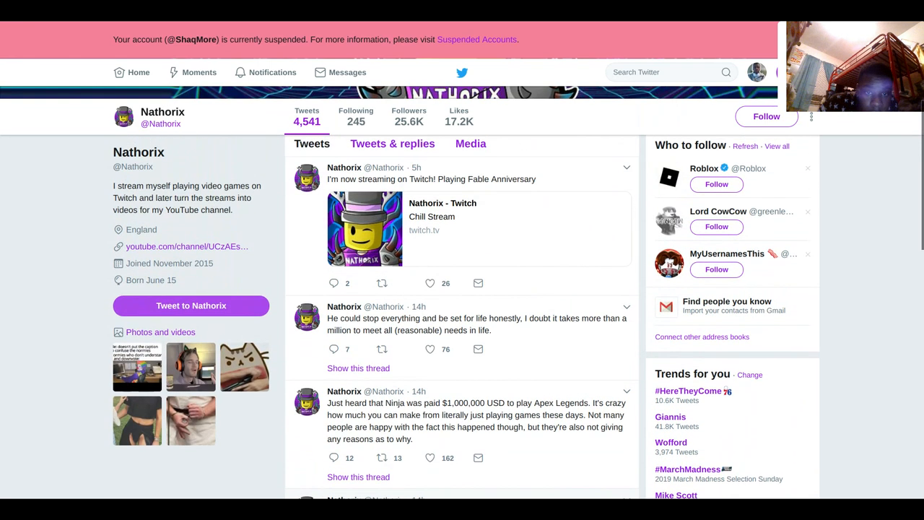
{"action": "scroll", "scroll_direction": "up", "scroll_amount": 3}
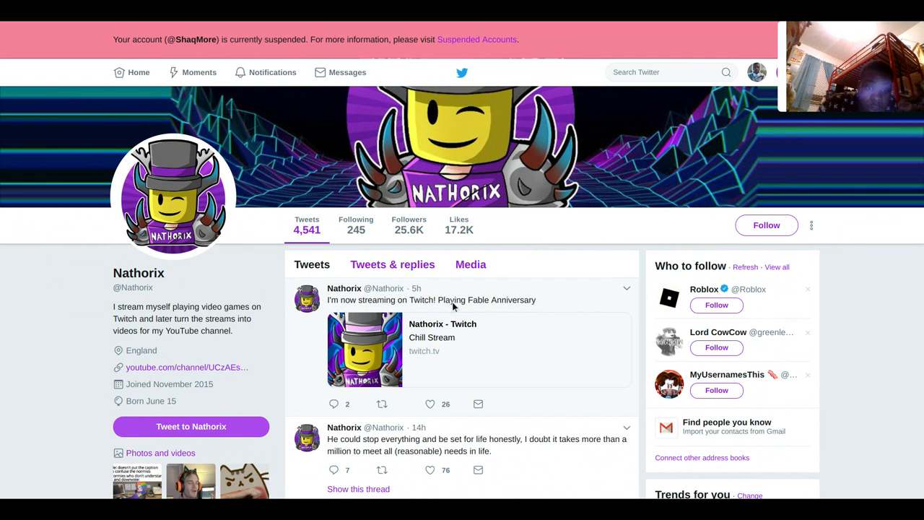
{"action": "scroll", "scroll_direction": "down", "scroll_amount": 3}
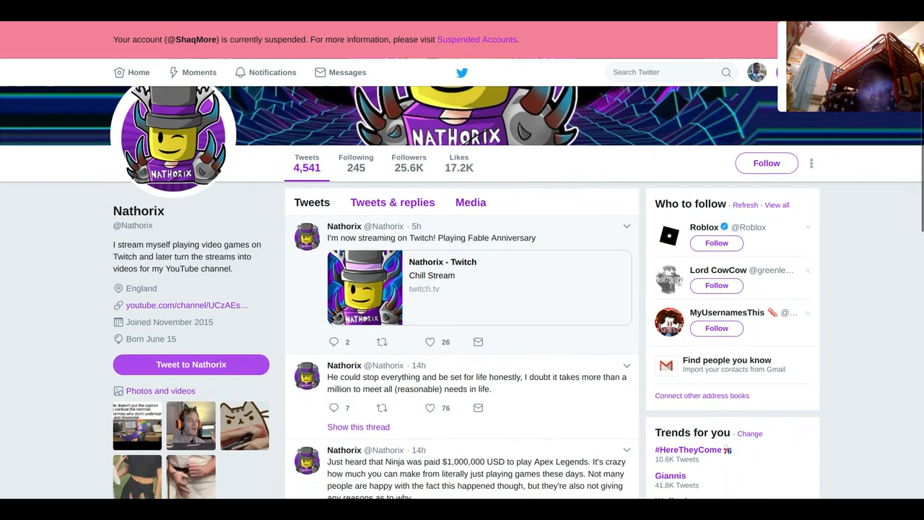
{"action": "scroll", "scroll_direction": "down", "scroll_amount": 3}
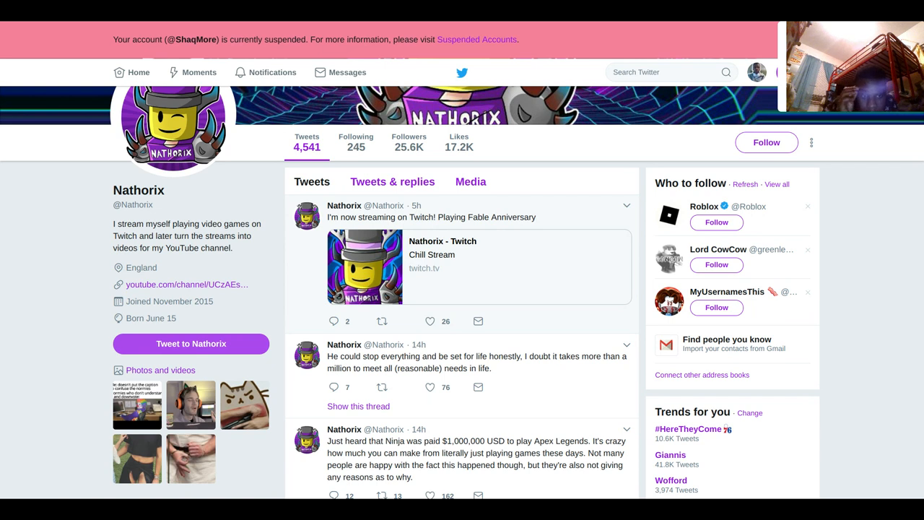
{"action": "scroll", "scroll_direction": "down", "scroll_amount": 3}
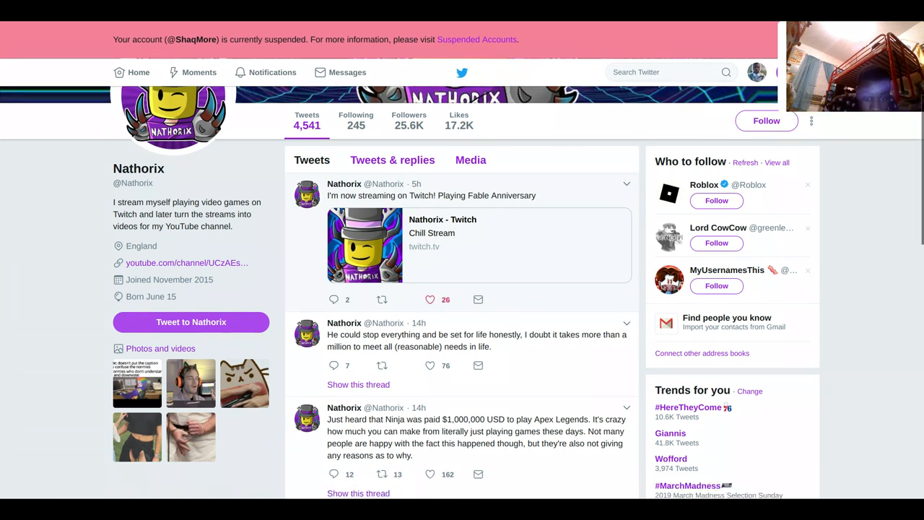
{"action": "scroll", "scroll_direction": "down", "scroll_amount": 3}
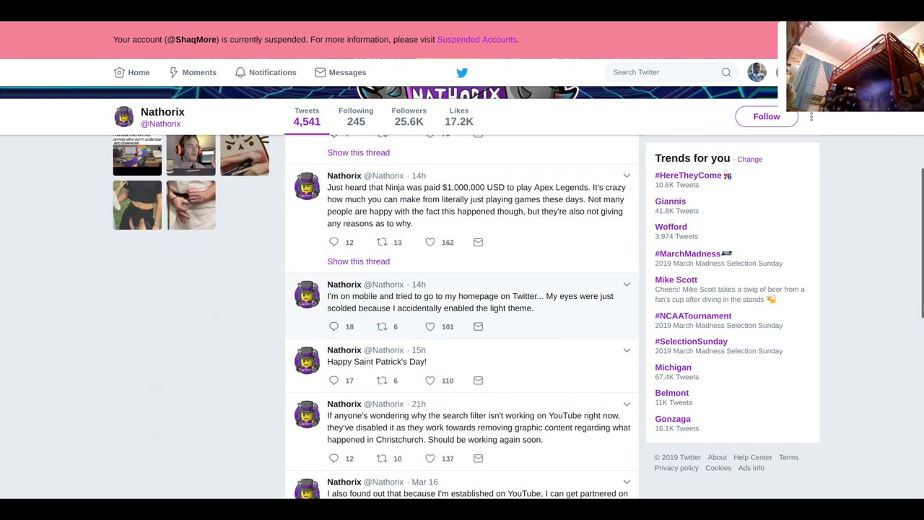
{"action": "scroll", "scroll_direction": "down", "scroll_amount": 3}
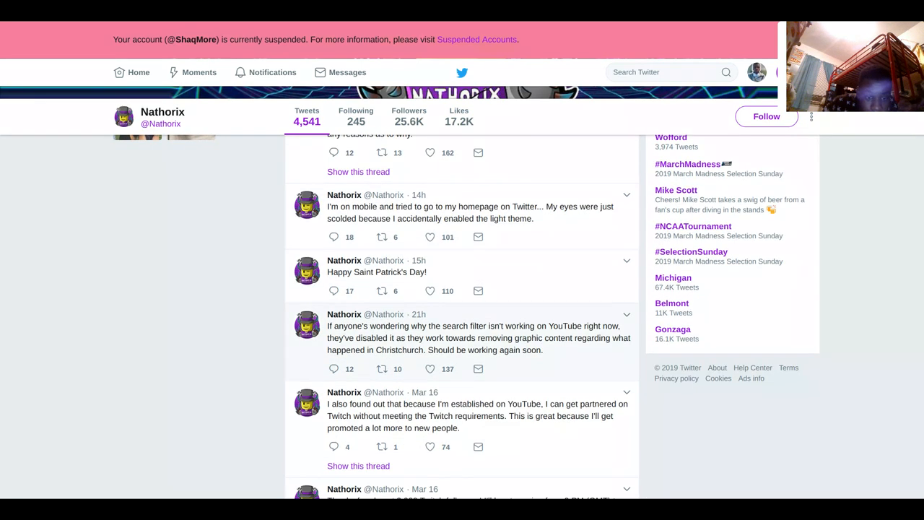
{"action": "scroll", "scroll_direction": "down", "scroll_amount": 3}
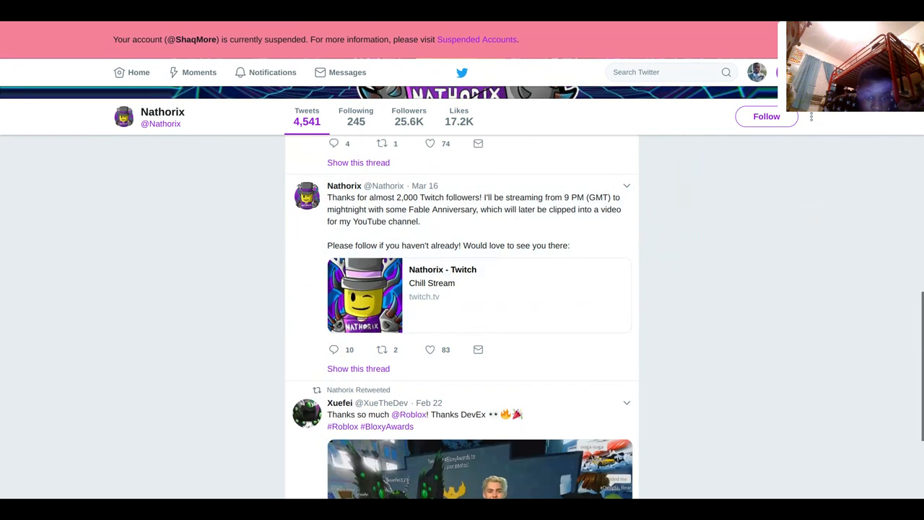
{"action": "scroll", "scroll_direction": "down", "scroll_amount": 3}
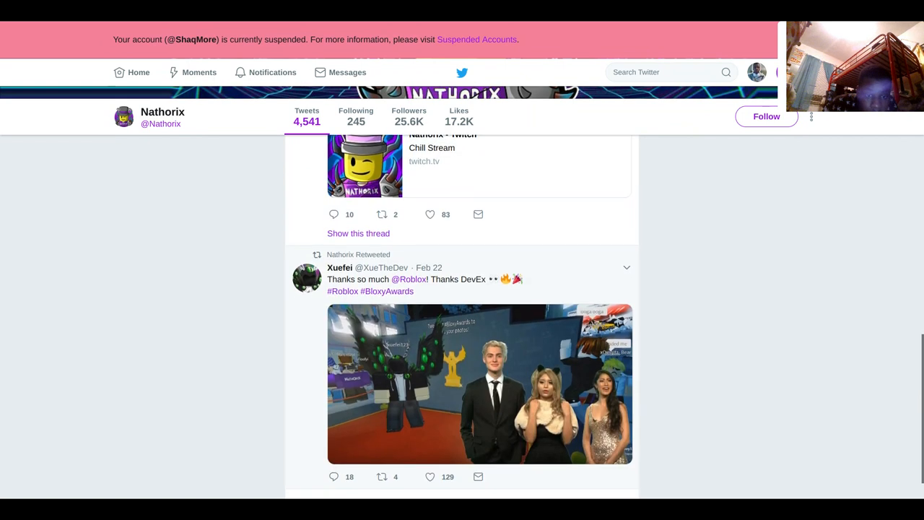
{"action": "scroll", "scroll_direction": "down", "scroll_amount": 3}
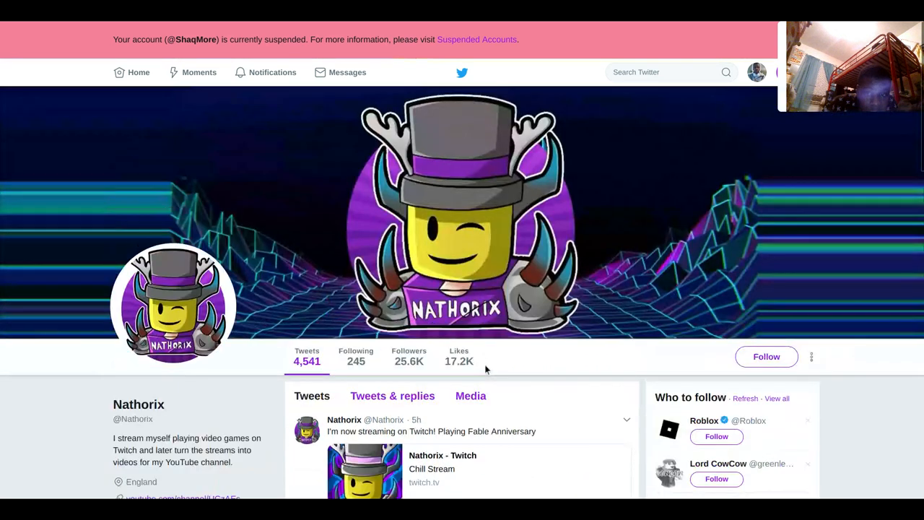
{"action": "scroll", "scroll_direction": "down", "scroll_amount": 3}
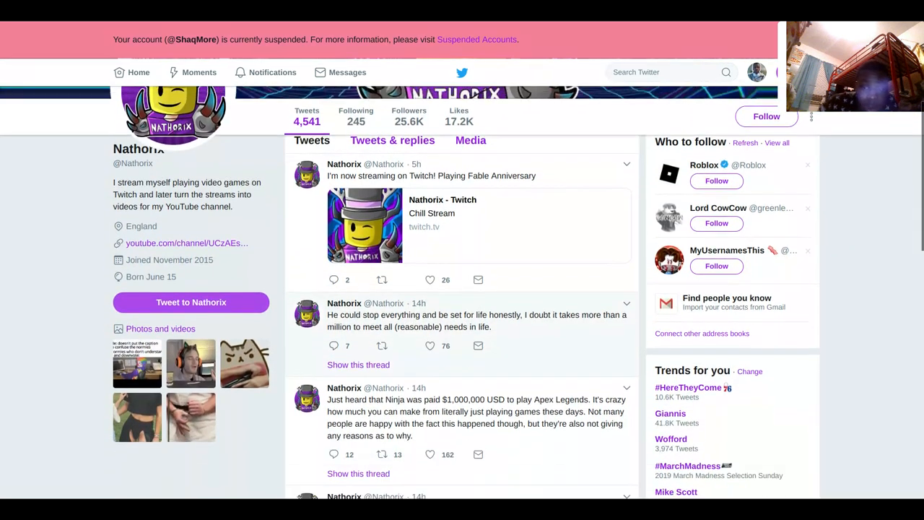
{"action": "scroll", "scroll_direction": "up", "scroll_amount": 3}
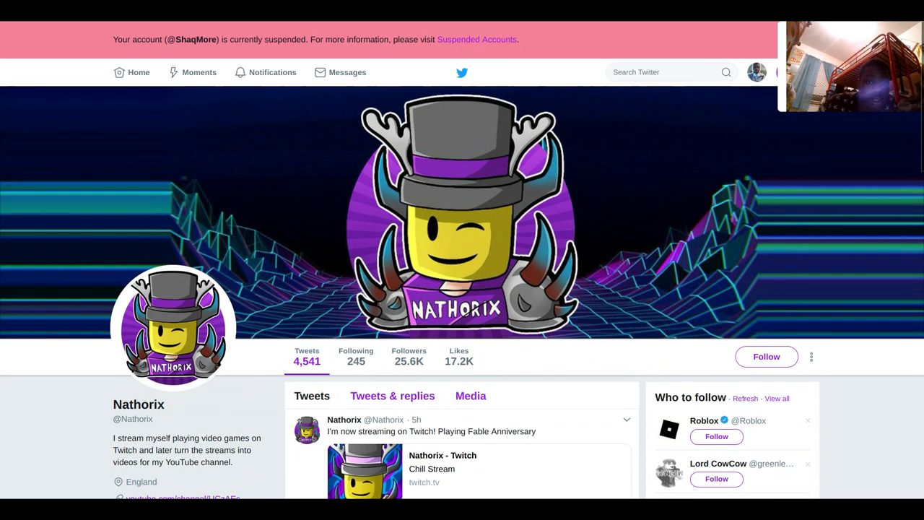
{"action": "scroll", "scroll_direction": "down", "scroll_amount": 3}
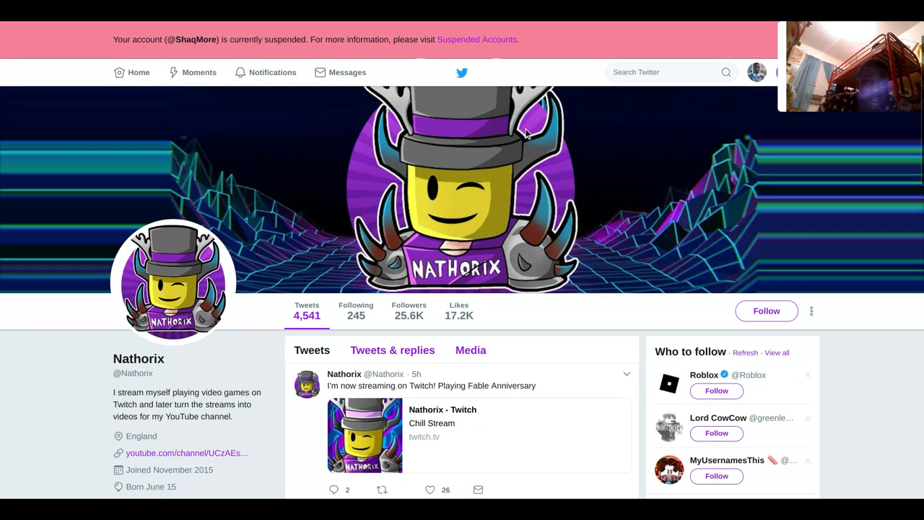
{"action": "scroll", "scroll_direction": "down", "scroll_amount": 3}
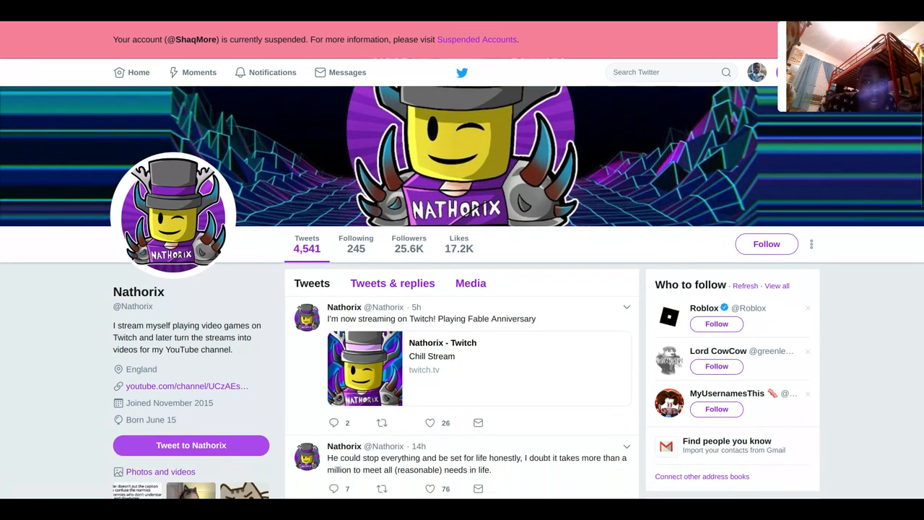
{"action": "scroll", "scroll_direction": "down", "scroll_amount": 3}
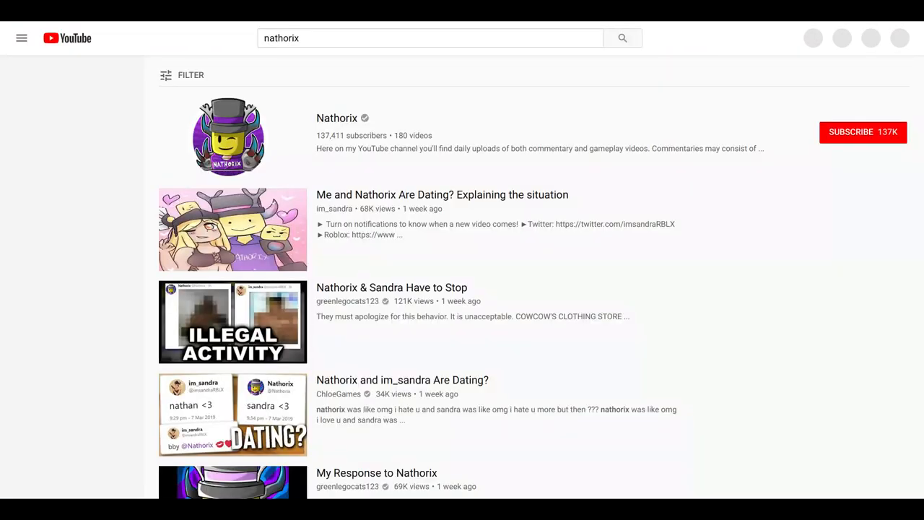
Reopen the Nathorix channel from the results and show its Videos tab stating no videos.
{"action": "left_click", "coordinate": [21, 37]}
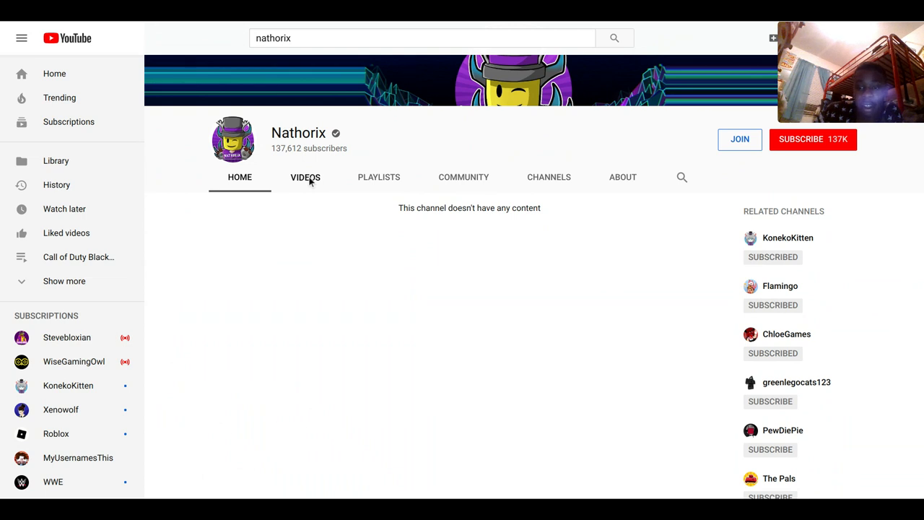
{"action": "left_click", "coordinate": [305, 177]}
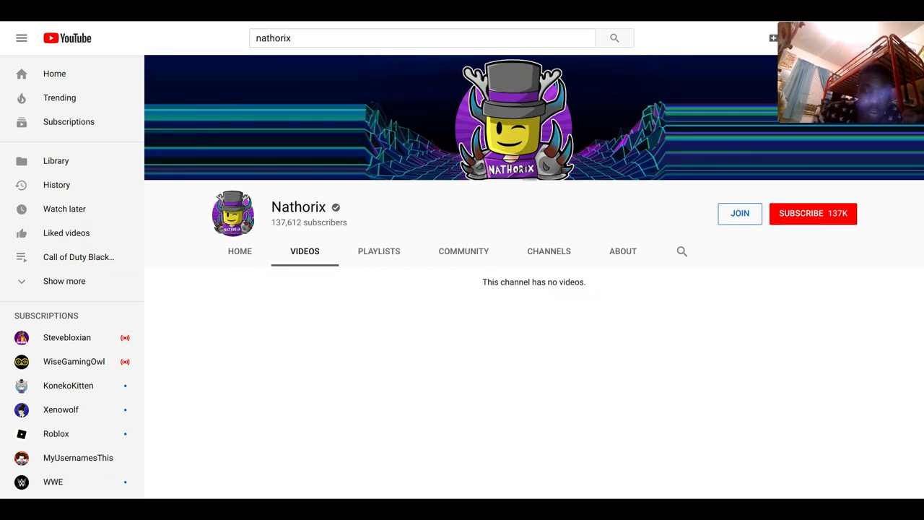
{"action": "mouse_move", "coordinate": [219, 257]}
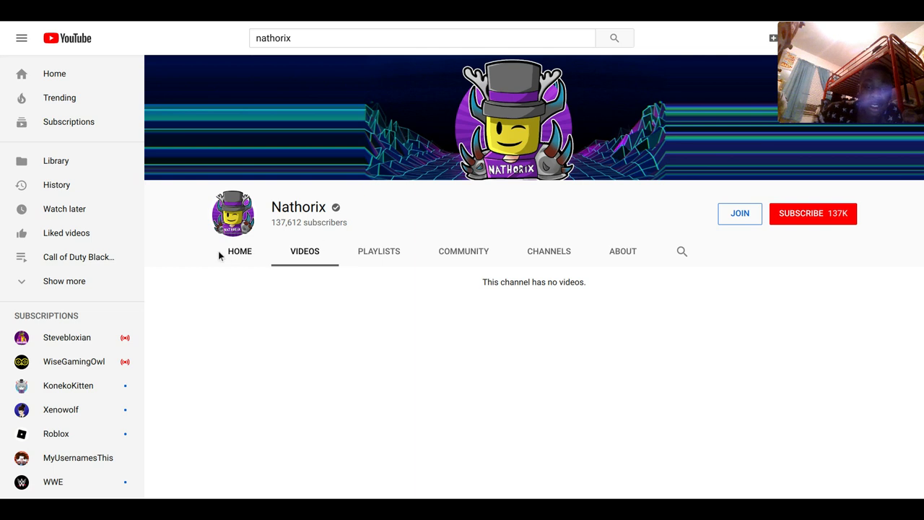
{"action": "mouse_move", "coordinate": [325, 211]}
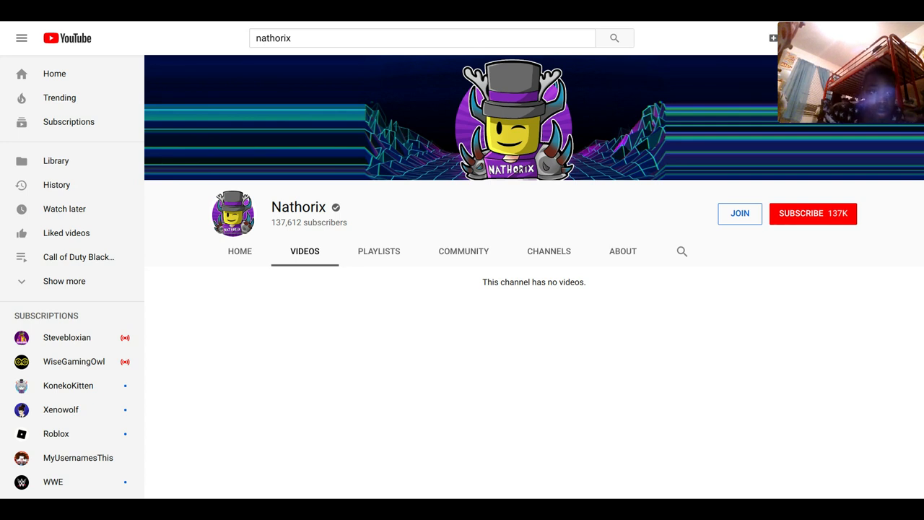
{"action": "scroll", "scroll_direction": "down", "scroll_amount": 3}
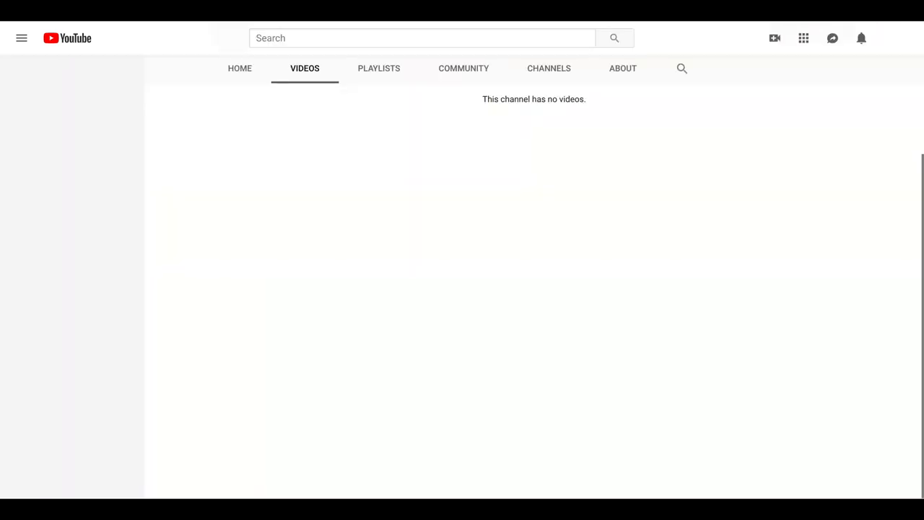
{"action": "scroll", "scroll_direction": "up", "scroll_amount": 3}
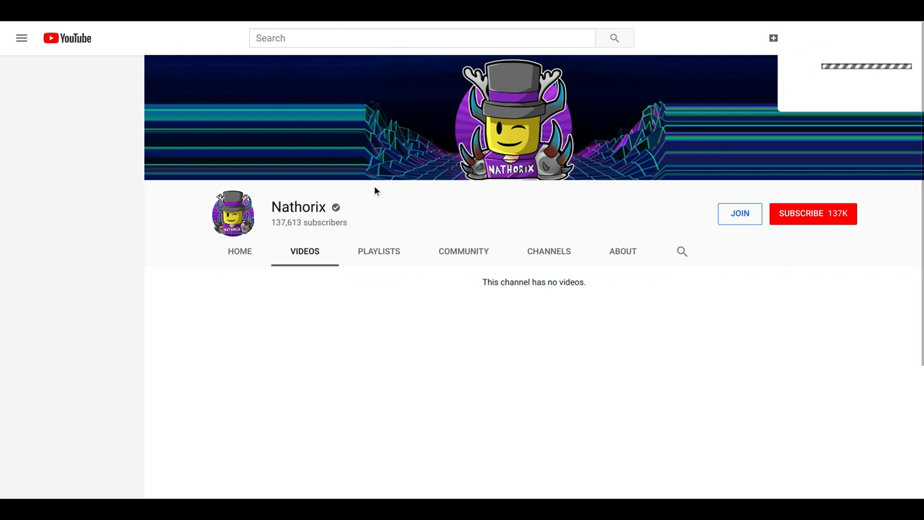
{"action": "left_click", "coordinate": [20, 38]}
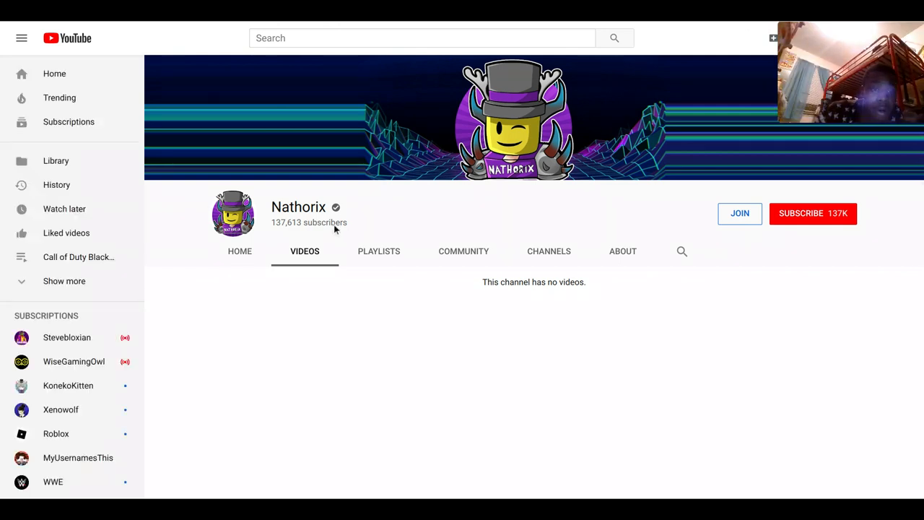
{"action": "mouse_move", "coordinate": [310, 219]}
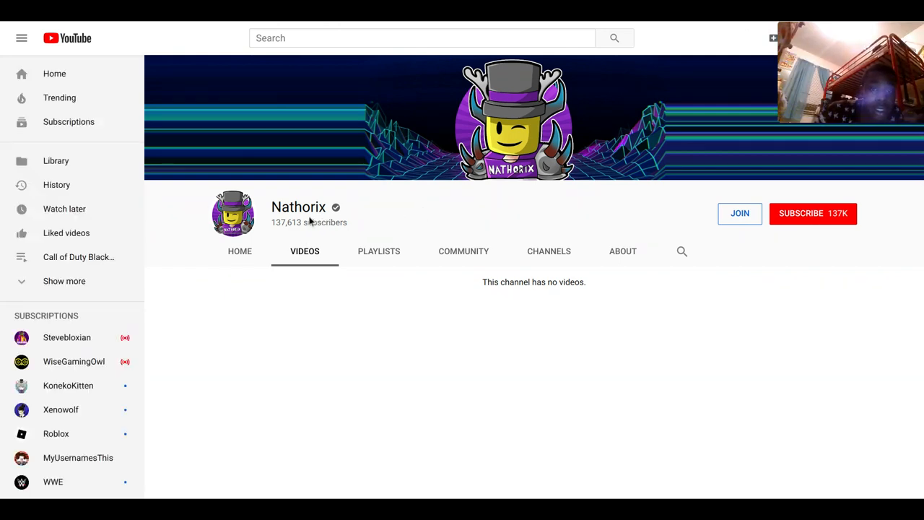
{"action": "mouse_move", "coordinate": [415, 190]}
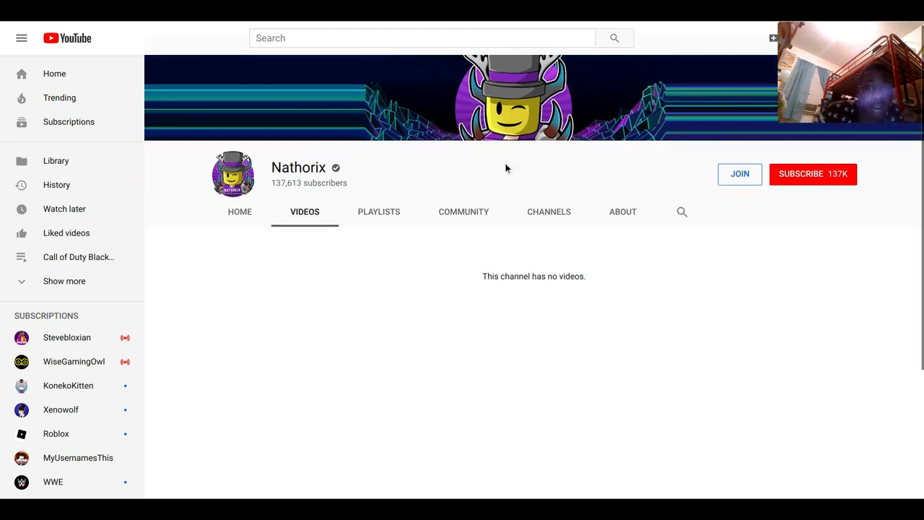
{"action": "scroll", "scroll_direction": "down", "scroll_amount": 3}
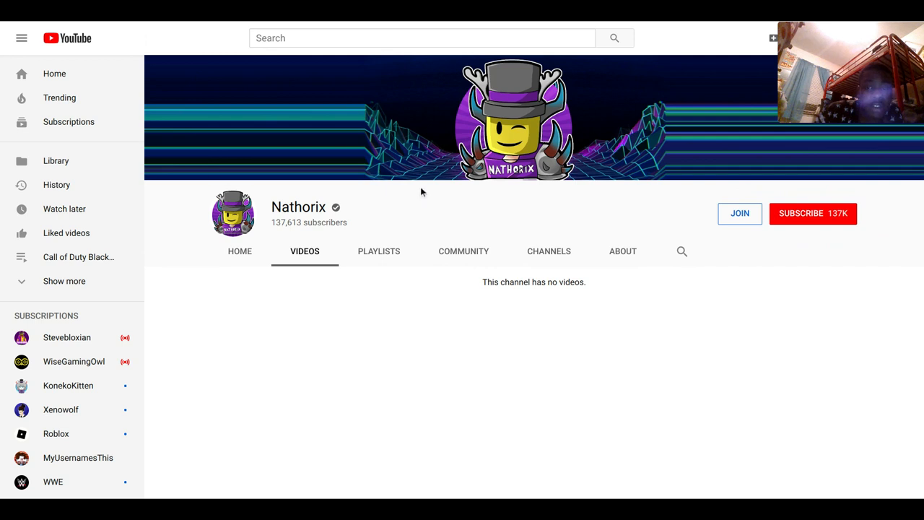
{"action": "mouse_move", "coordinate": [407, 143]}
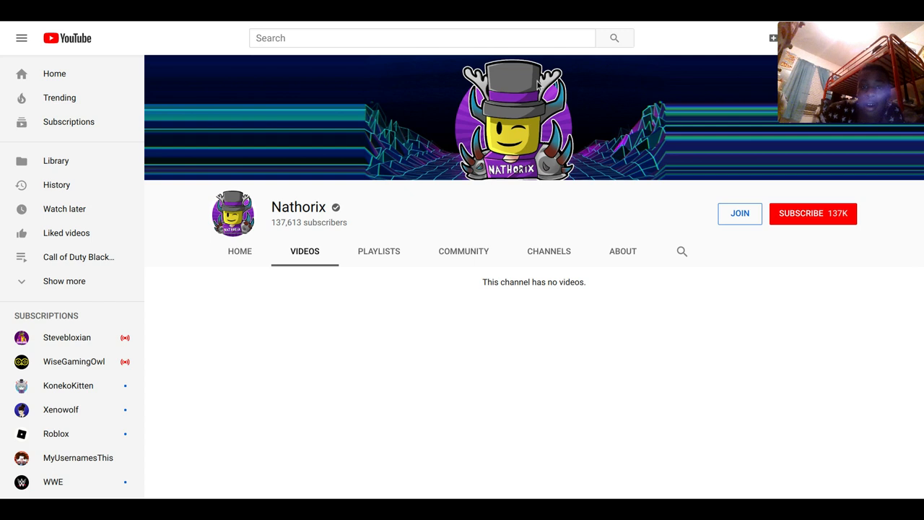
{"action": "mouse_move", "coordinate": [686, 75]}
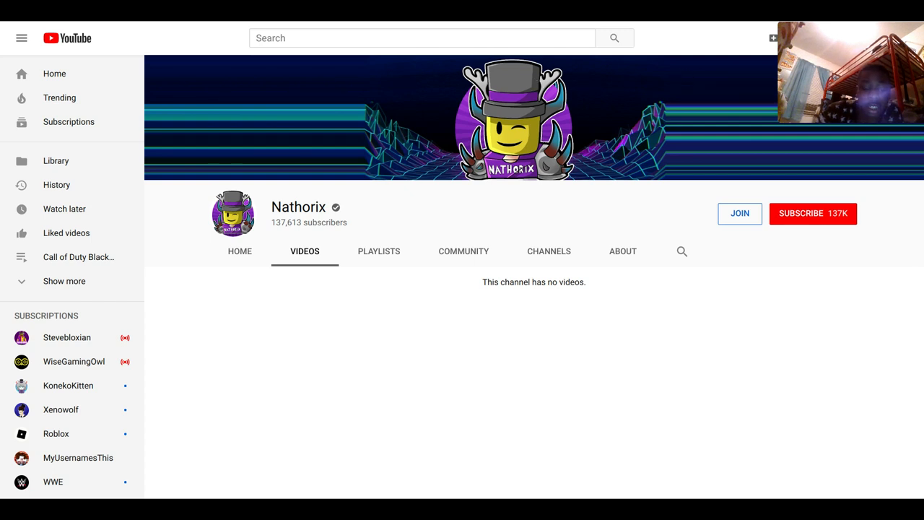
{"action": "mouse_move", "coordinate": [699, 95]}
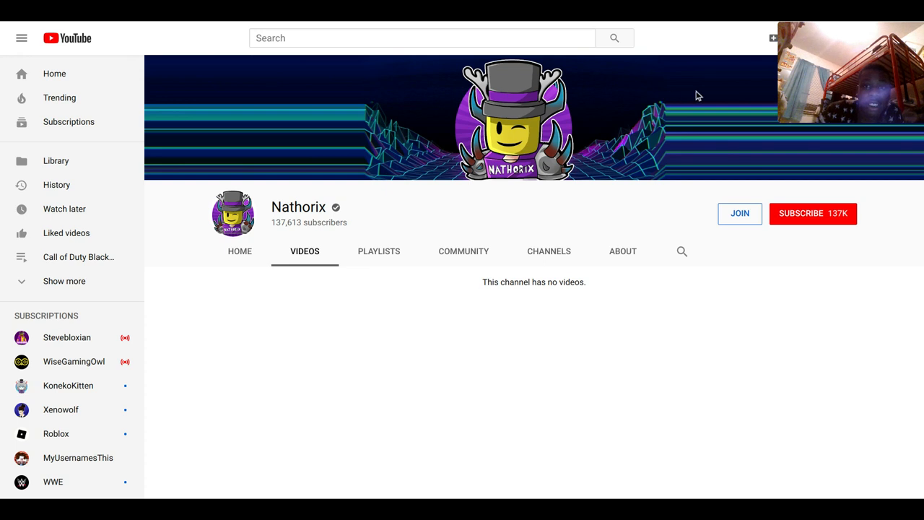
{"action": "mouse_move", "coordinate": [618, 68]}
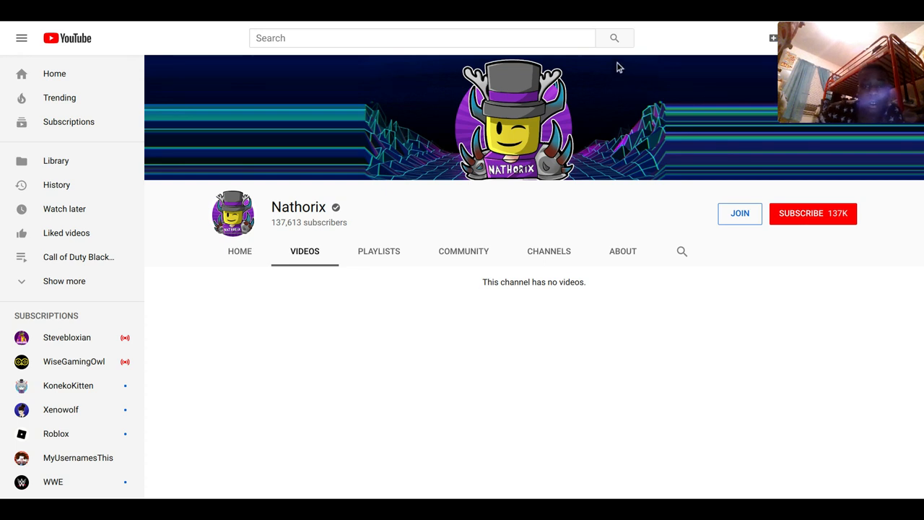
{"action": "mouse_move", "coordinate": [613, 65]}
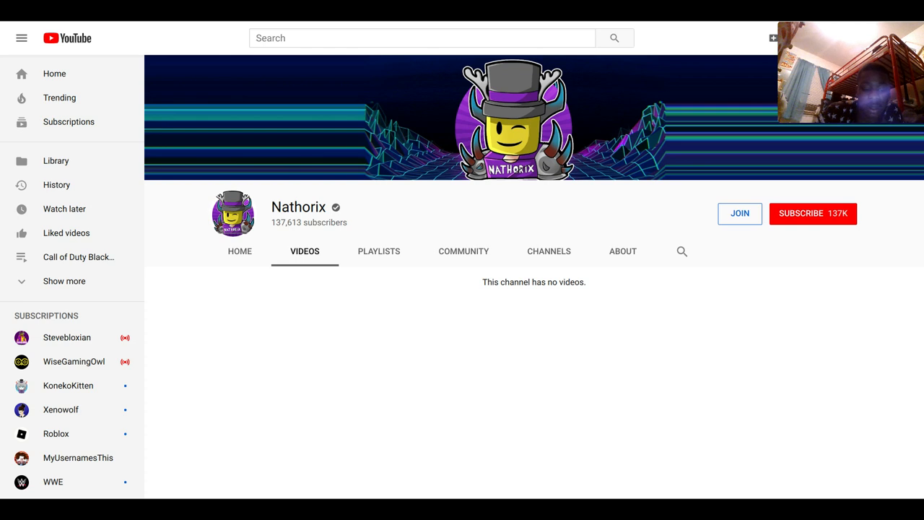
{"action": "mouse_move", "coordinate": [451, 43]}
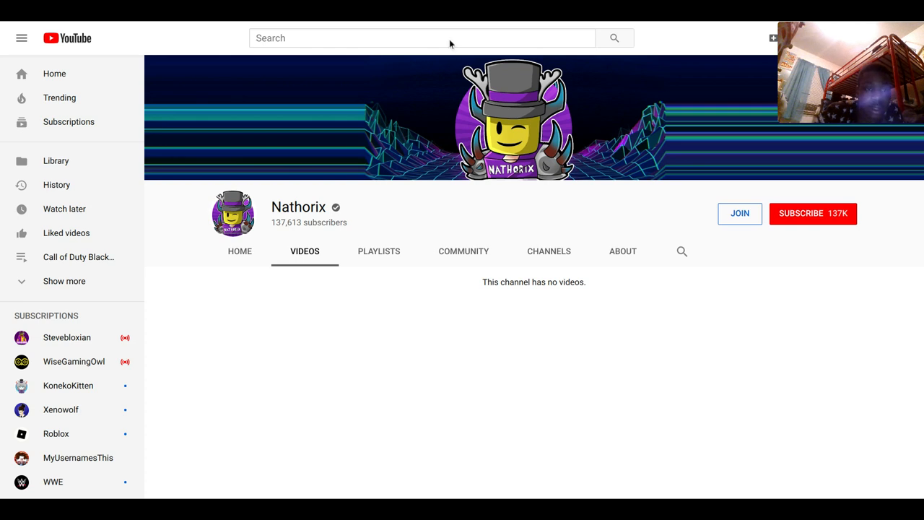
{"action": "mouse_move", "coordinate": [332, 54]}
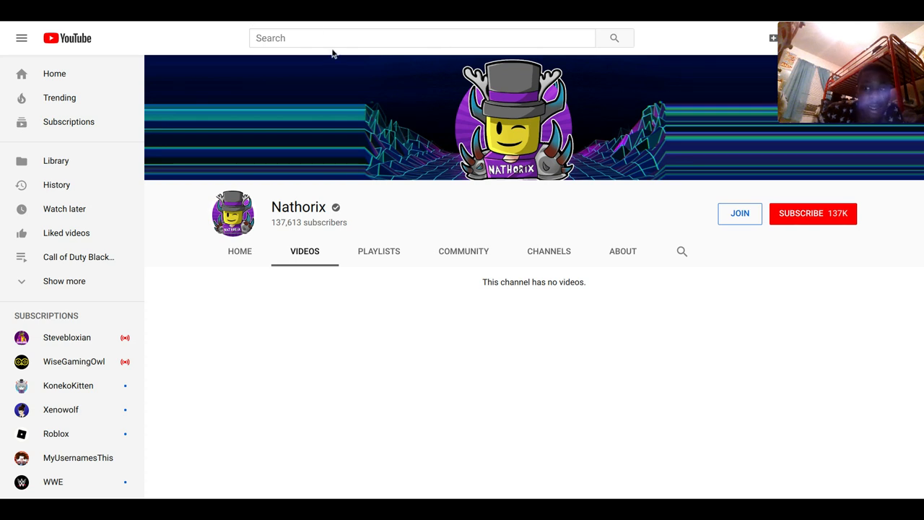